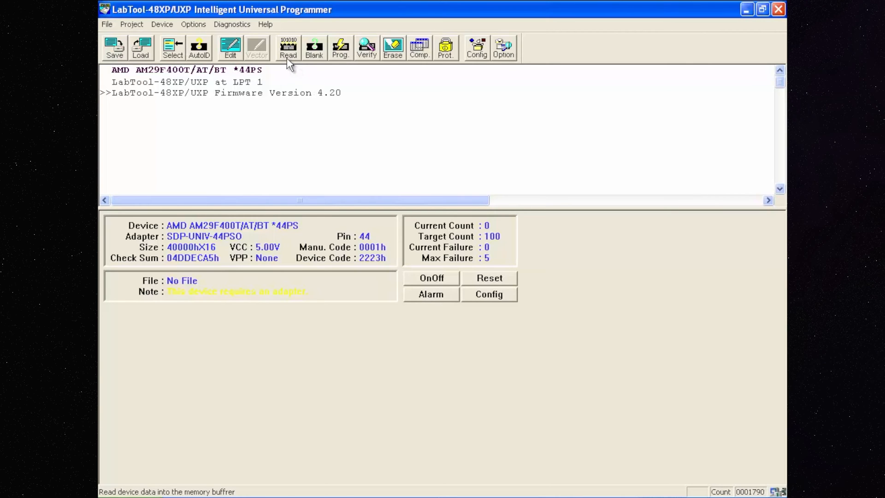
# Select the AMD AM29F400T/AT/BT 44-pin PSOP device from the supported device list
pyautogui.click(172, 48)
pyautogui.write('am29f400bt')
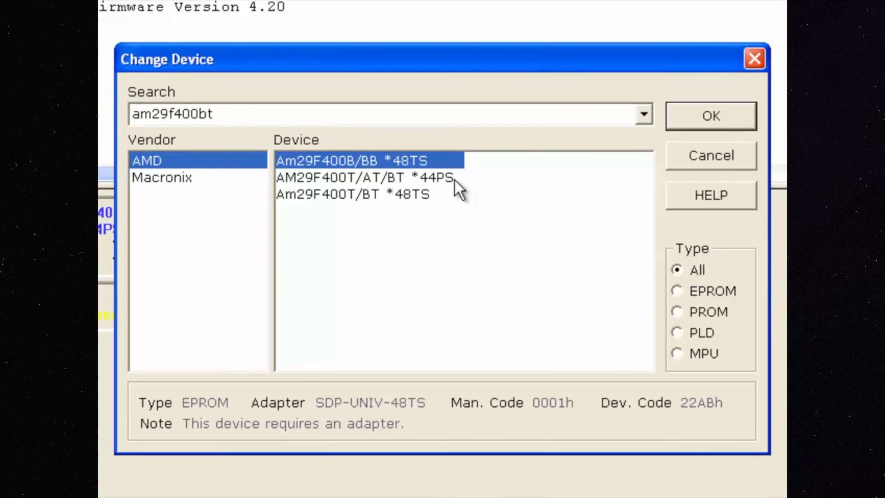
pyautogui.click(710, 117)
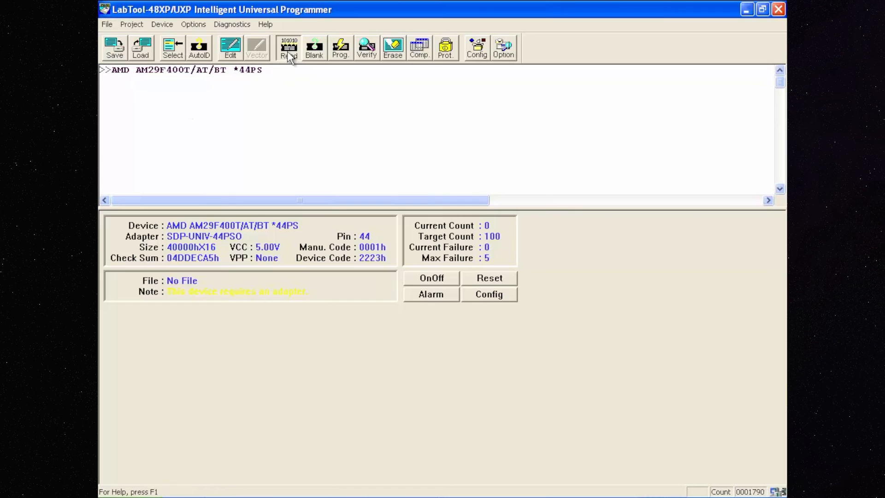
# Read the AM29F400T chip contents into the memory buffer
pyautogui.click(288, 47)
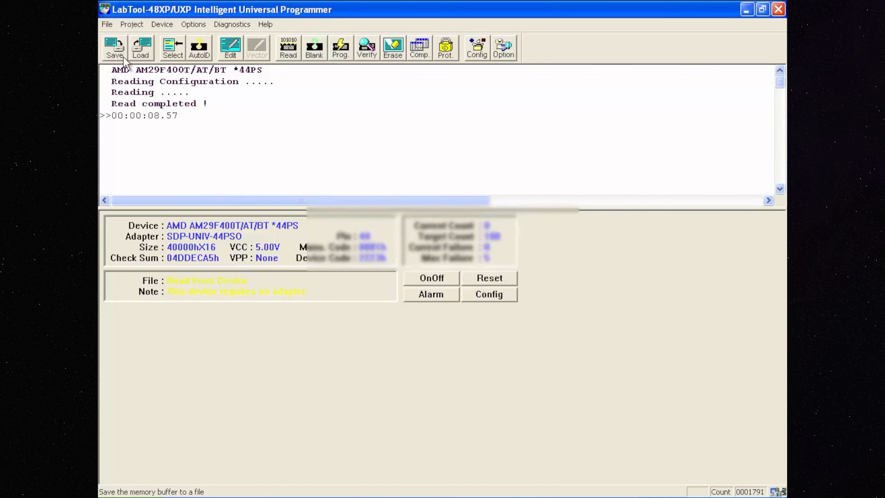
# Save the full buffer as binary file AM29F400BT_org in the Pulpit folder (524288 bytes)
pyautogui.click(115, 47)
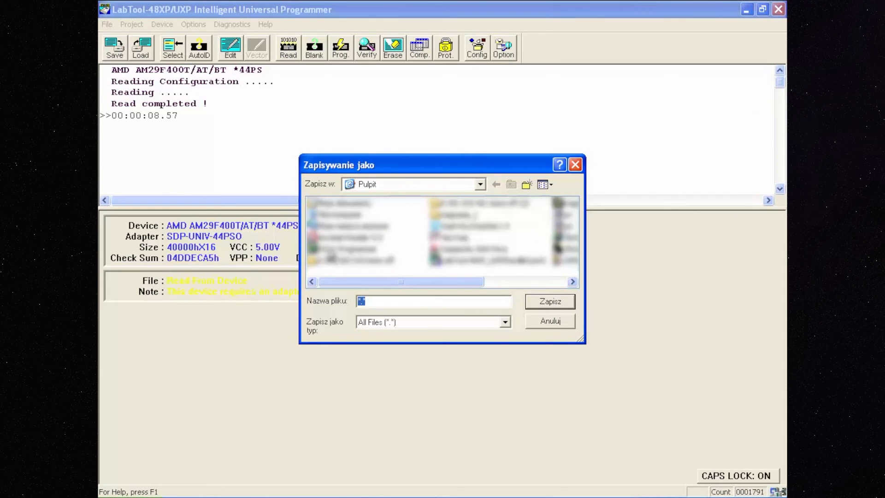
pyautogui.write('AM29F400BT_')
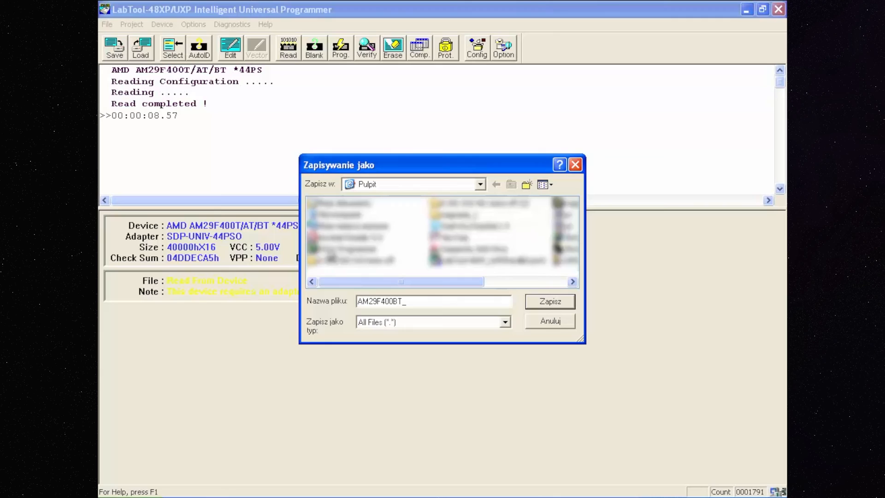
pyautogui.write('org')
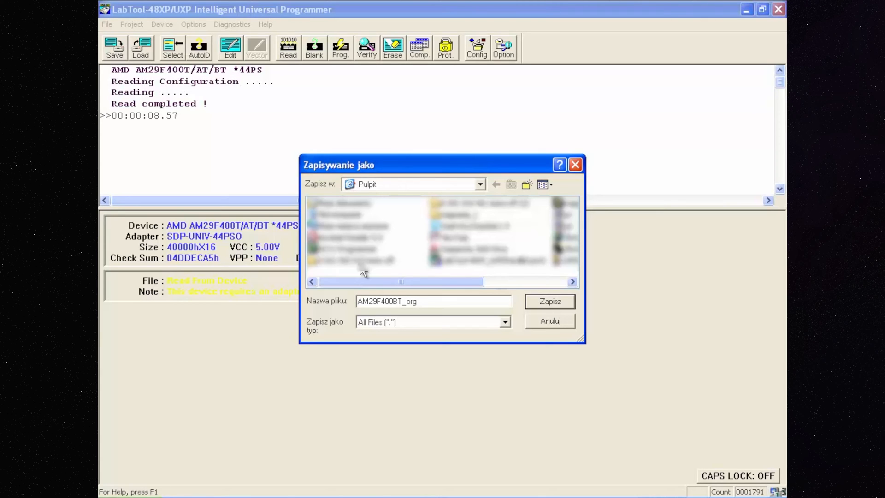
pyautogui.click(548, 300)
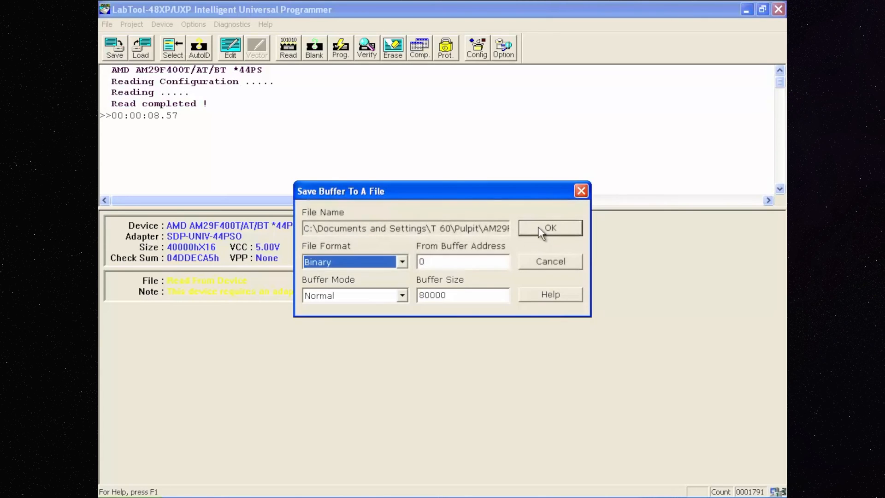
pyautogui.click(549, 227)
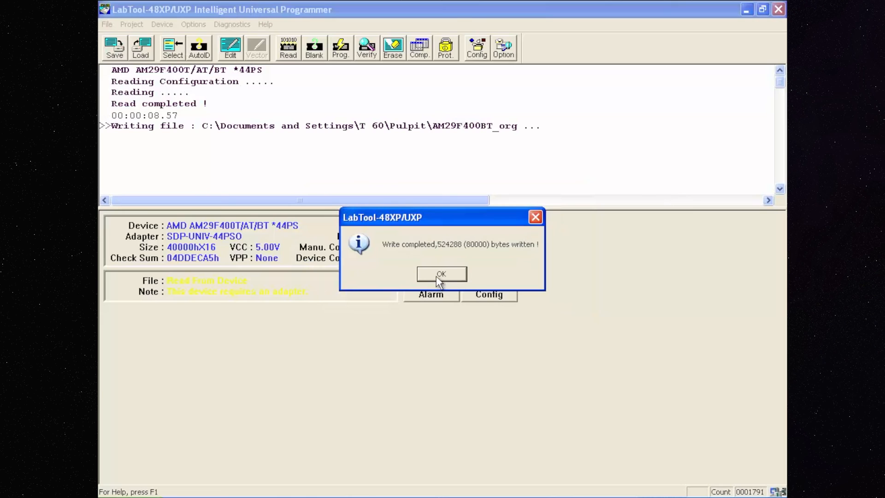
pyautogui.click(440, 274)
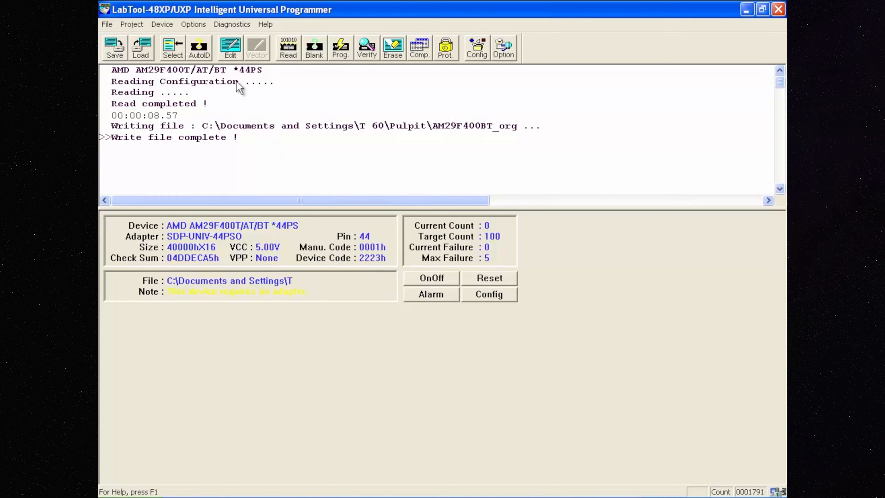
pyautogui.moveTo(230, 47)
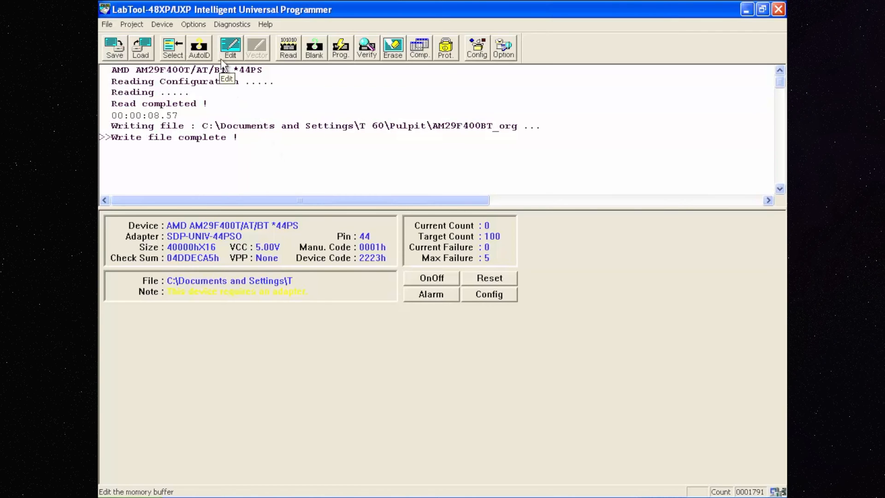
# Overwrite bytes at address 000010150 in the hex editor, changing the buffer checksum to 04DDED45h
pyautogui.click(230, 47)
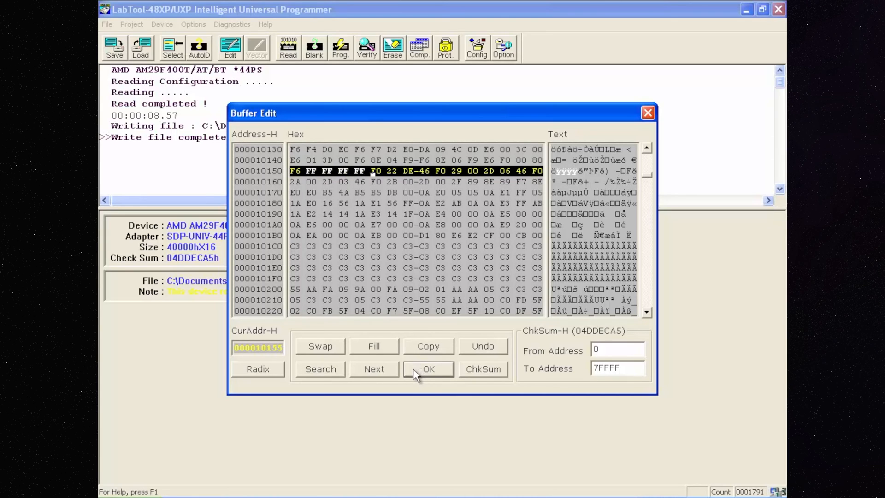
pyautogui.click(428, 369)
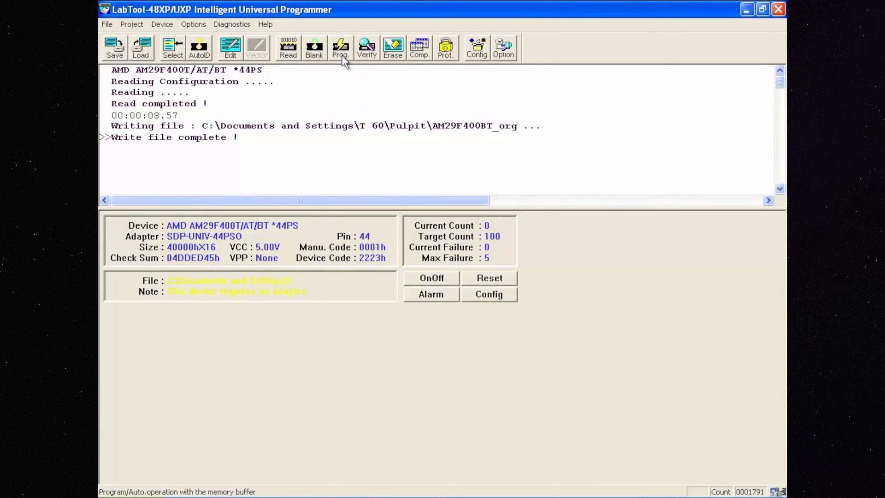
# Program the non-blank AM29F400T chip with the edited buffer and wait for completion
pyautogui.click(340, 48)
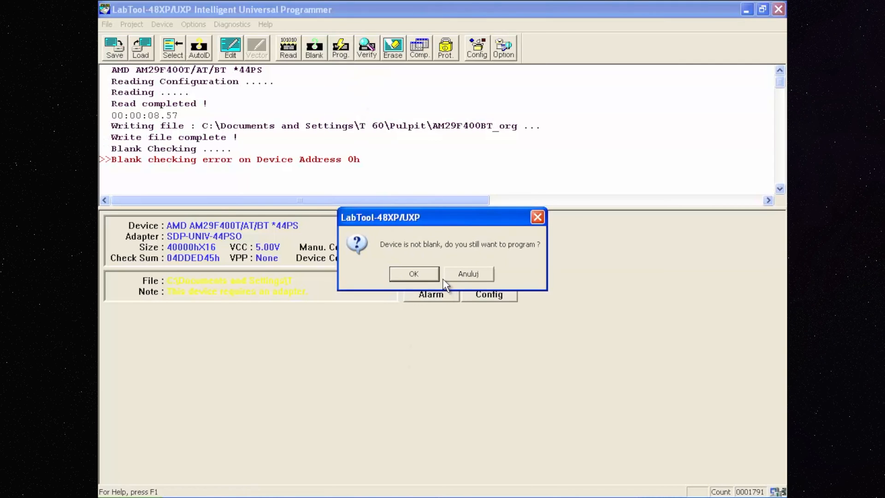
pyautogui.click(413, 274)
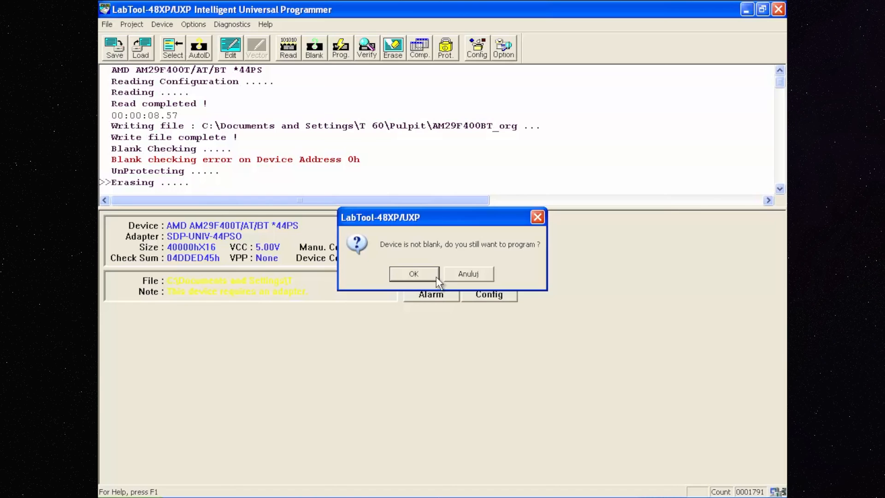
pyautogui.click(413, 274)
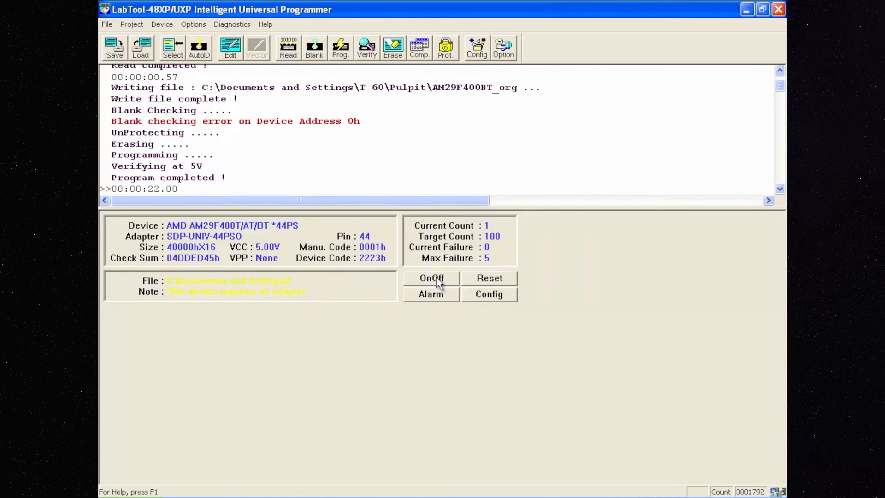
pyautogui.moveTo(331, 175)
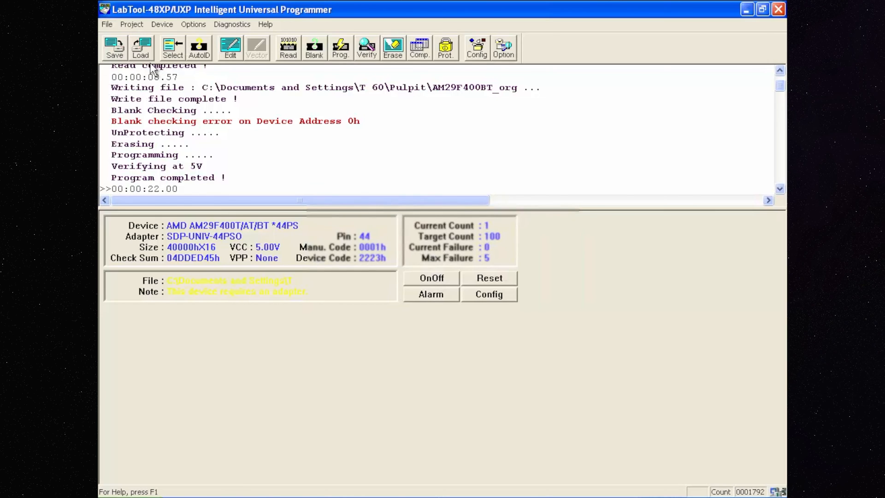
# Load AM29F400BT_org back into the buffer, restoring checksum 04DDECA5h
pyautogui.click(140, 47)
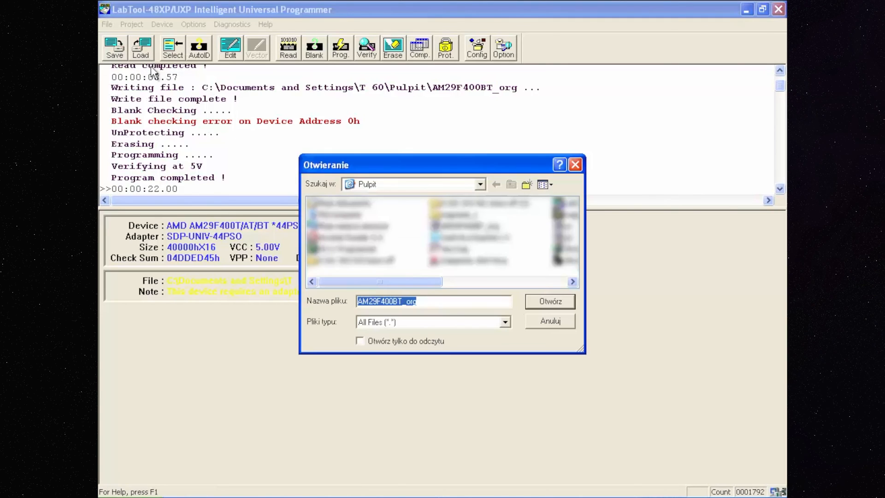
pyautogui.click(465, 225)
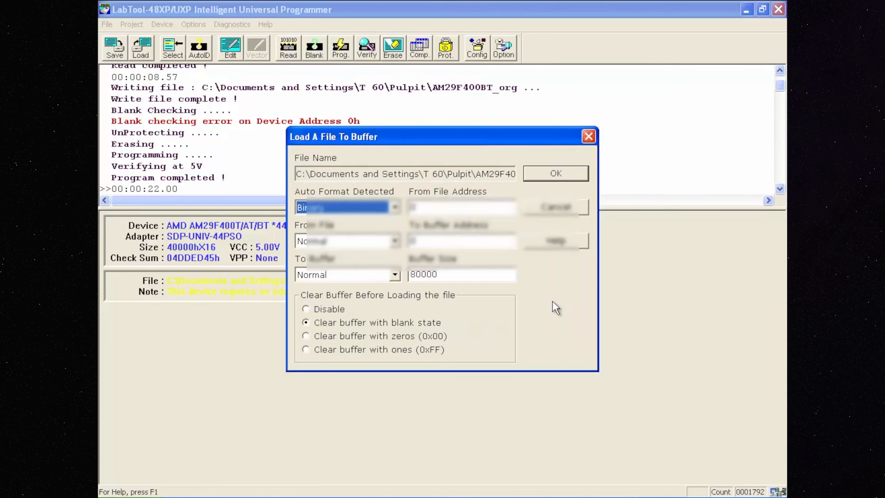
pyautogui.click(554, 173)
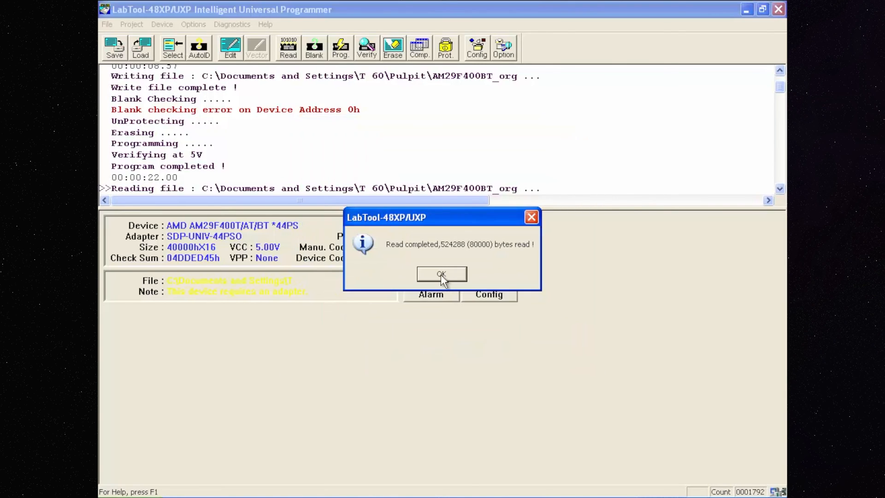
pyautogui.click(442, 274)
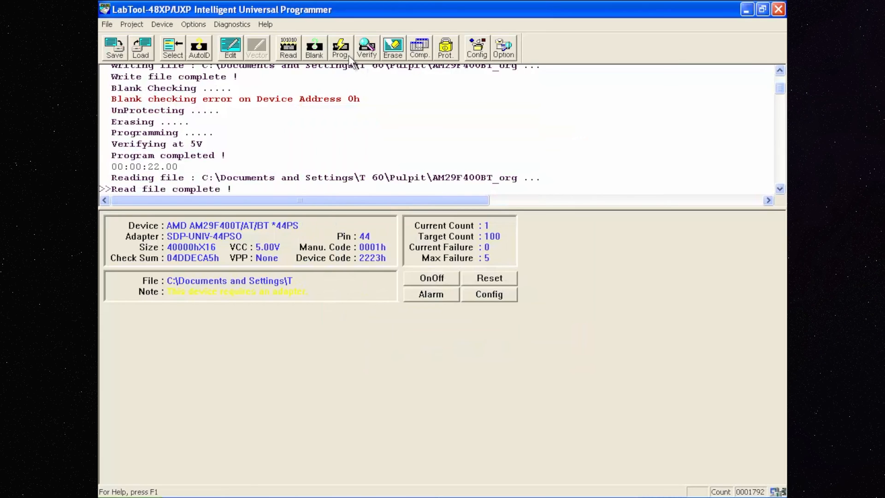
# Program the non-blank chip again with the restored original buffer data
pyautogui.click(340, 47)
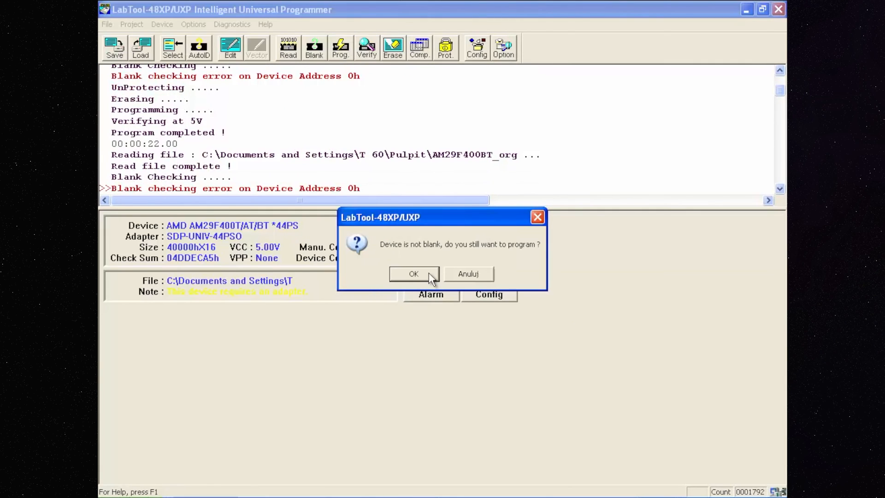
pyautogui.click(412, 273)
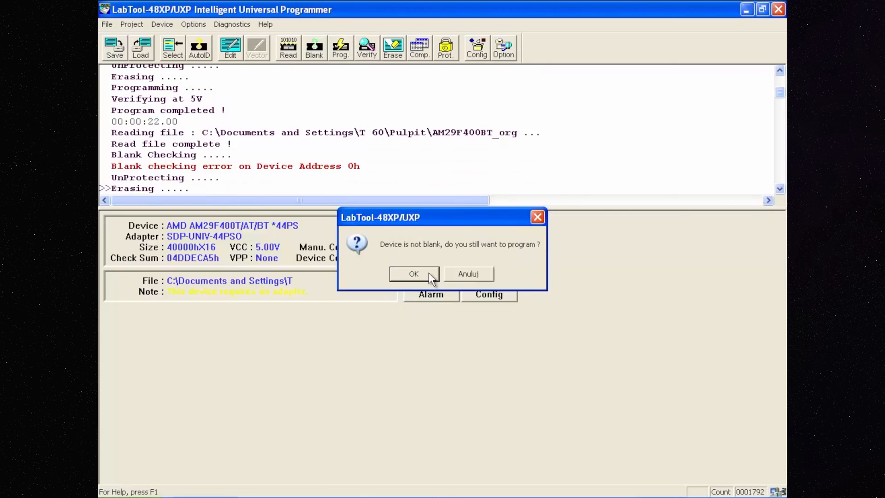
pyautogui.moveTo(546, 205)
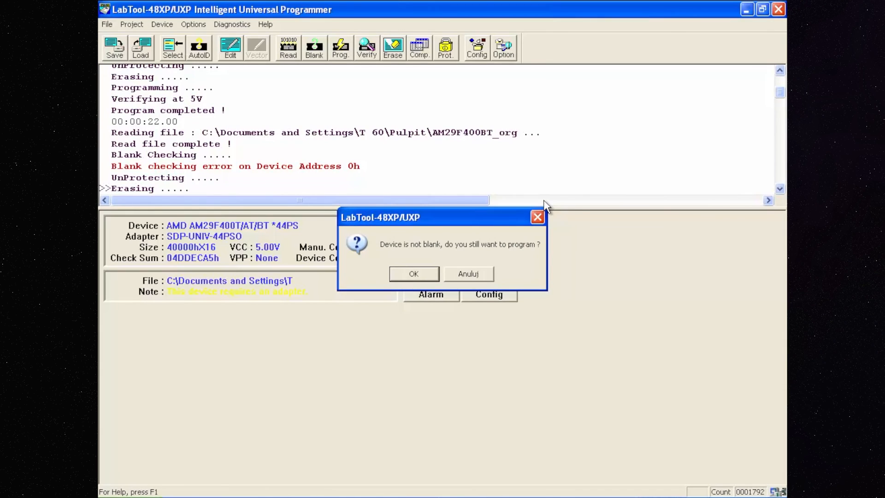
pyautogui.click(413, 274)
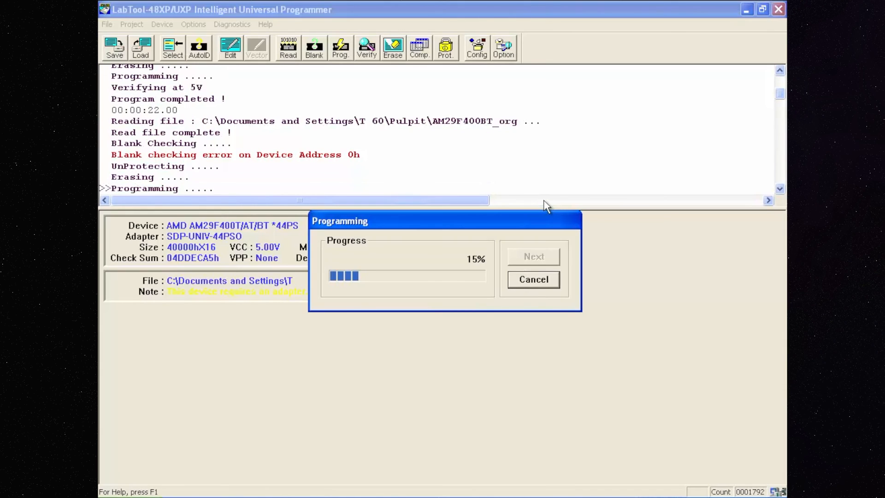